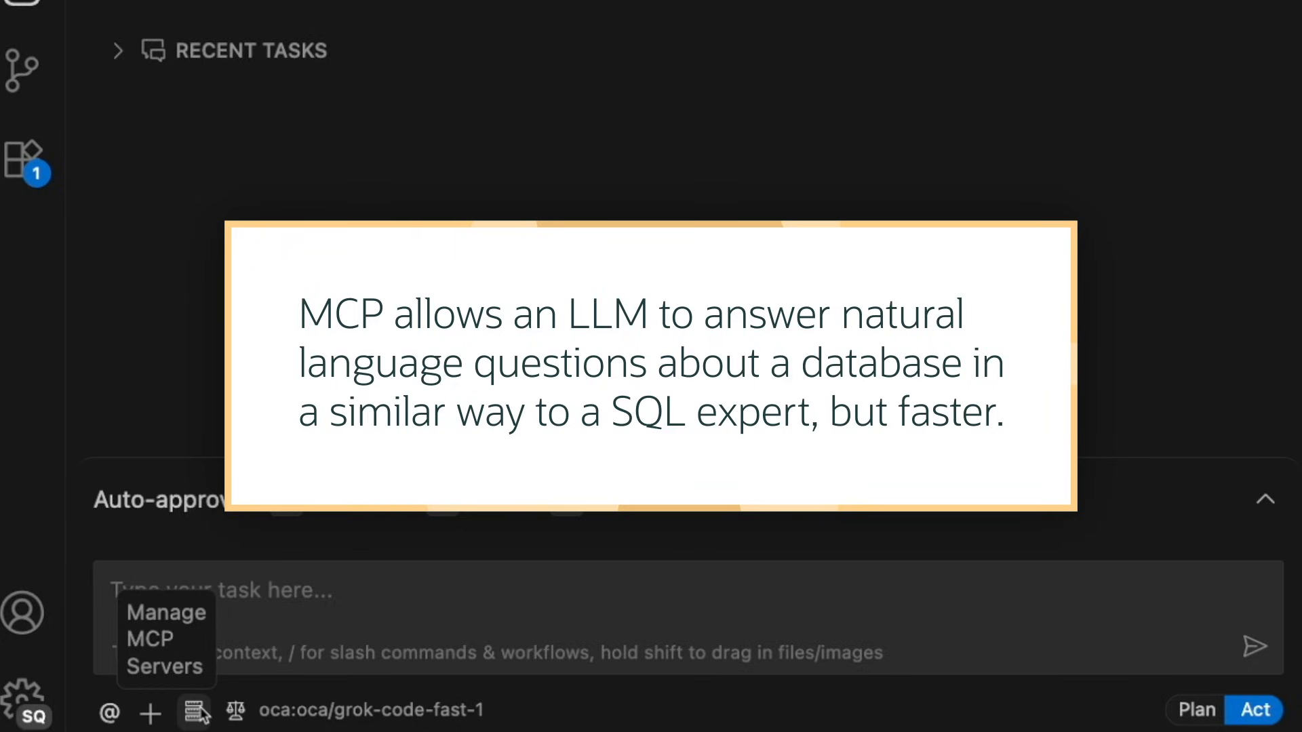
Expand the sqlcl server in Cline's installed MCP list and review its five tools
{"action": "left_click", "coordinate": [192, 713]}
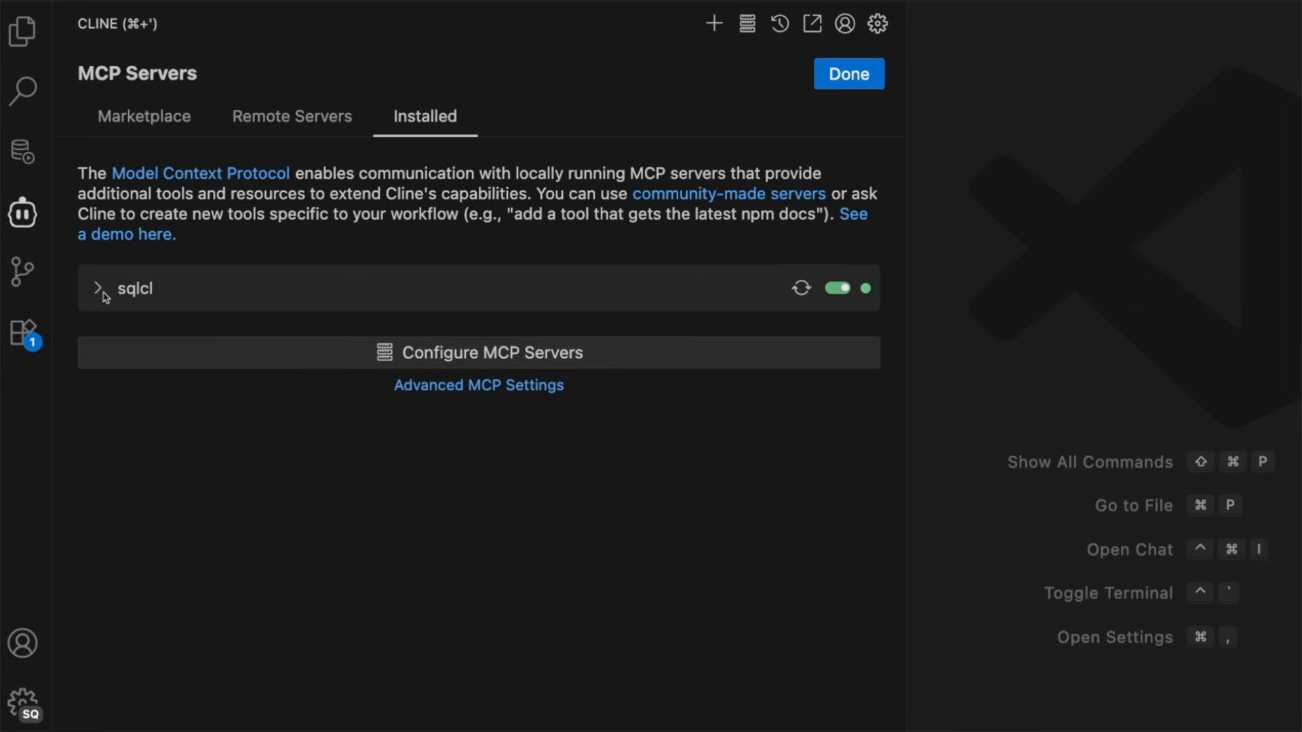
{"action": "left_click", "coordinate": [101, 288]}
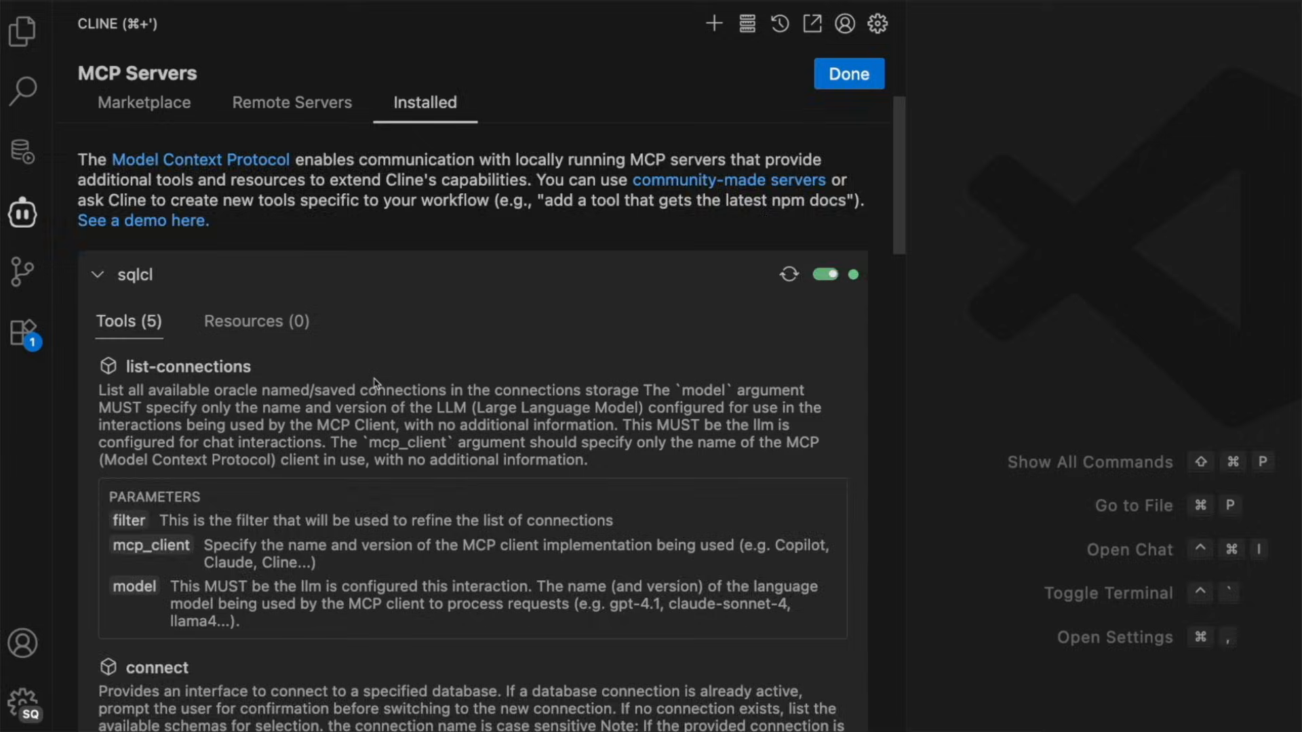
{"action": "scroll", "scroll_direction": "down", "scroll_amount": 3}
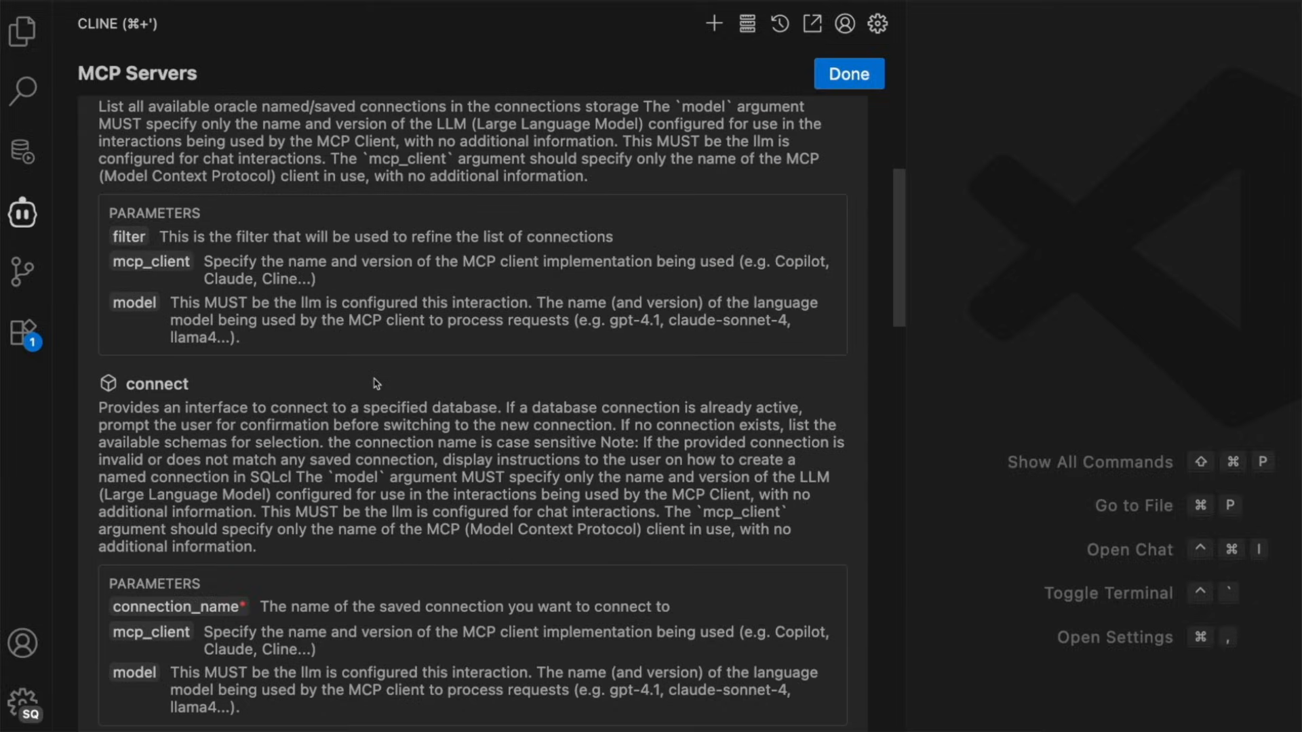
{"action": "mouse_move", "coordinate": [848, 107]}
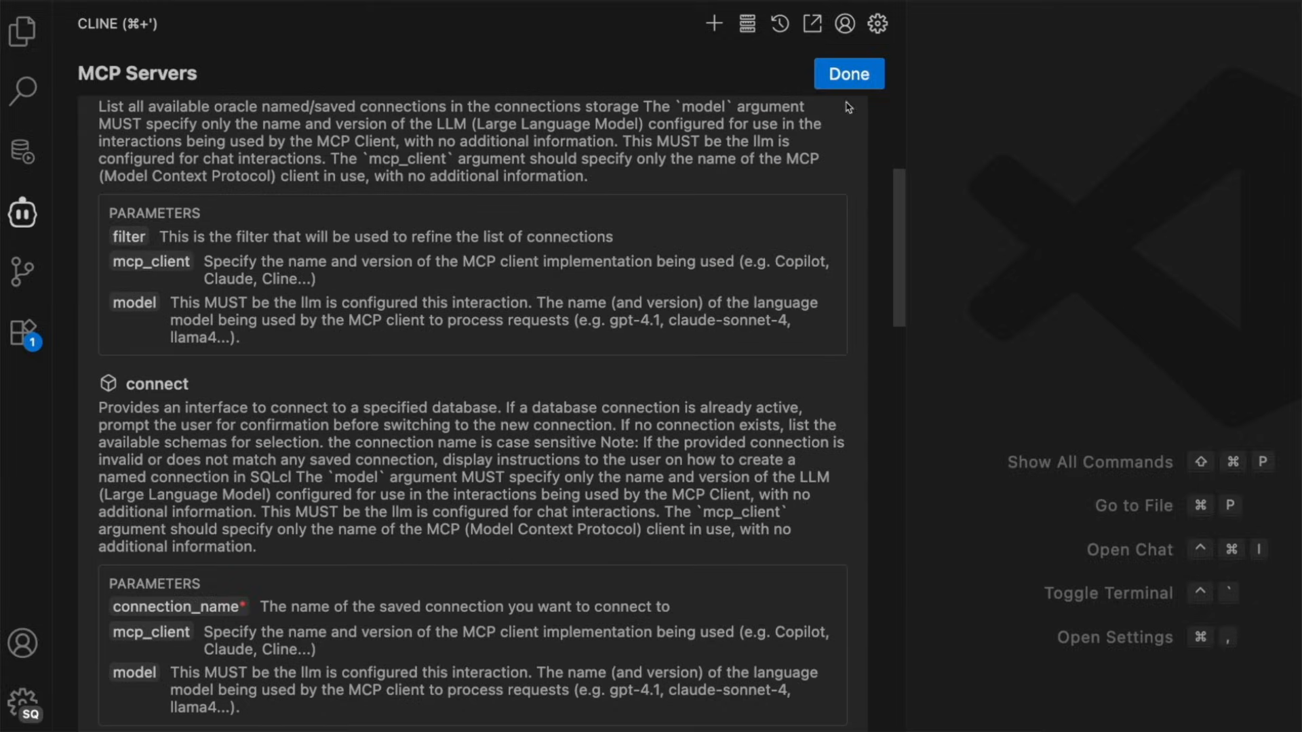
Ask Cline to use the HR_PROD connection and query the hr schema employees, approving the connect
{"action": "left_click", "coordinate": [849, 73]}
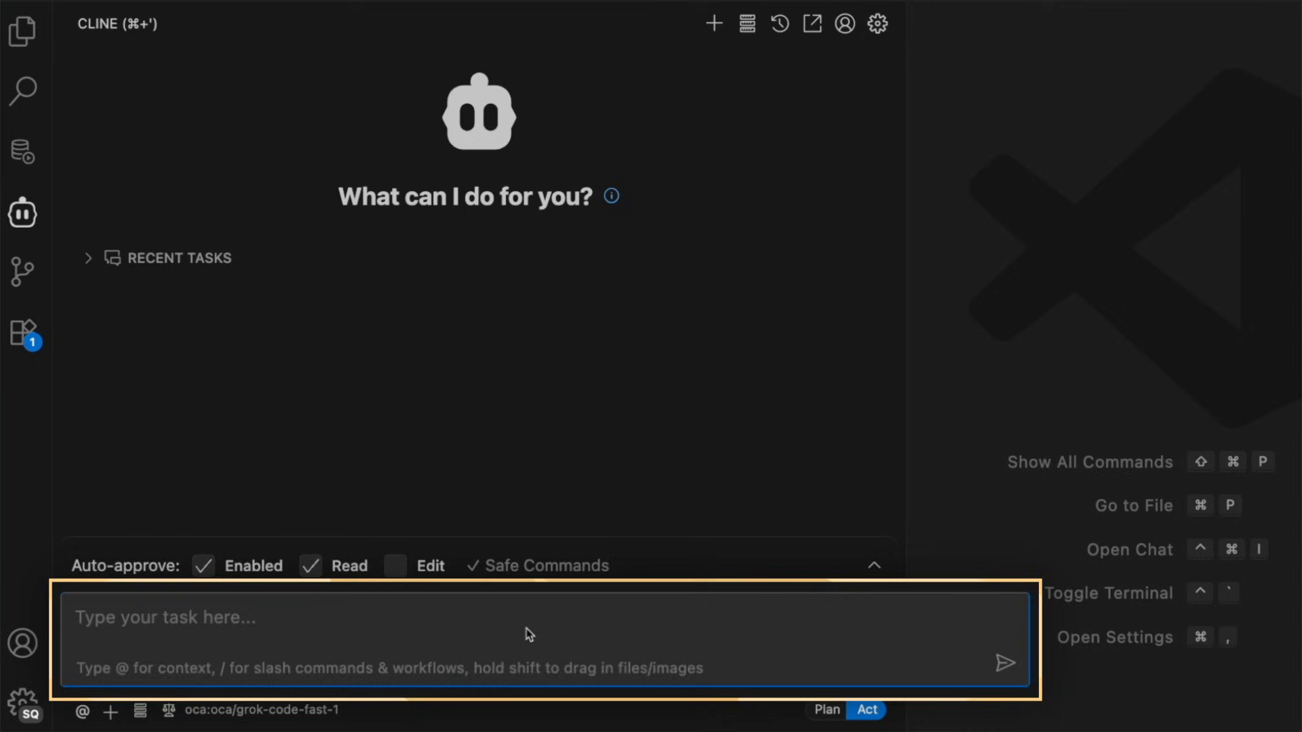
{"action": "type", "text": "use the HR_PROD connection and query the employees in the hr schema"}
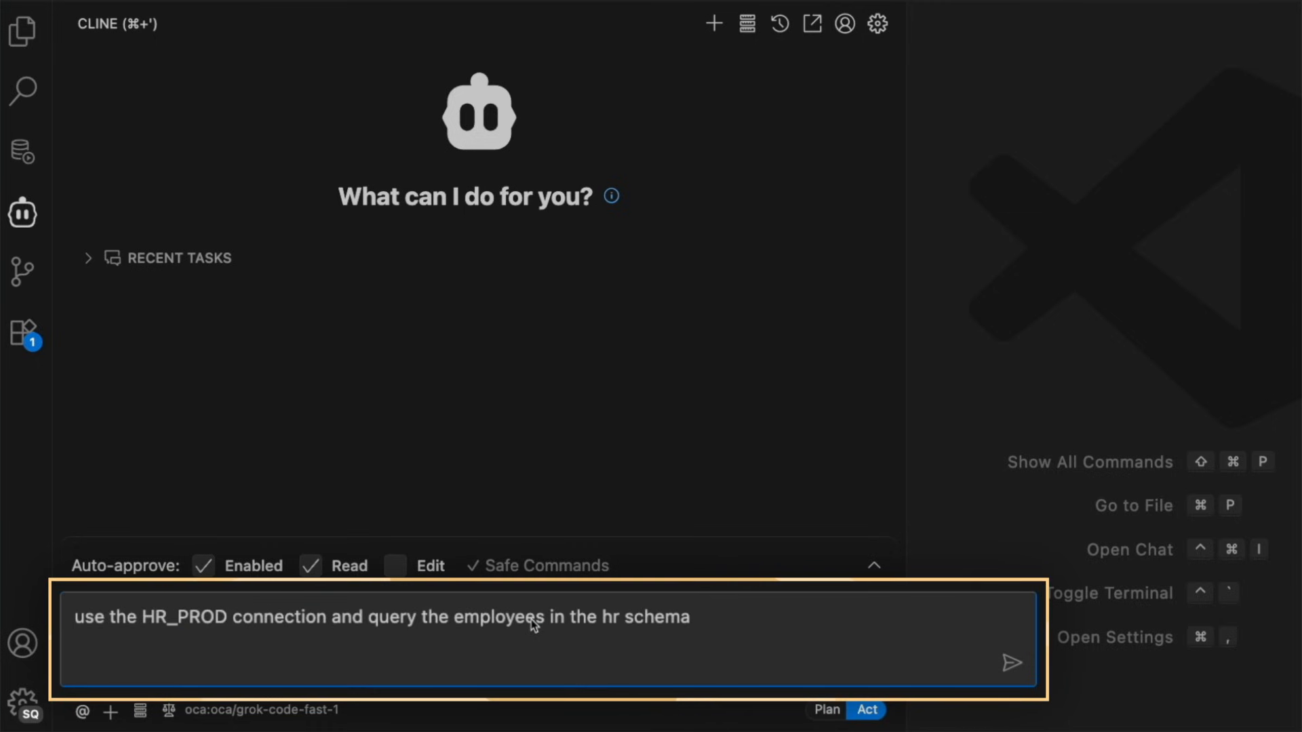
{"action": "left_click", "coordinate": [1006, 664]}
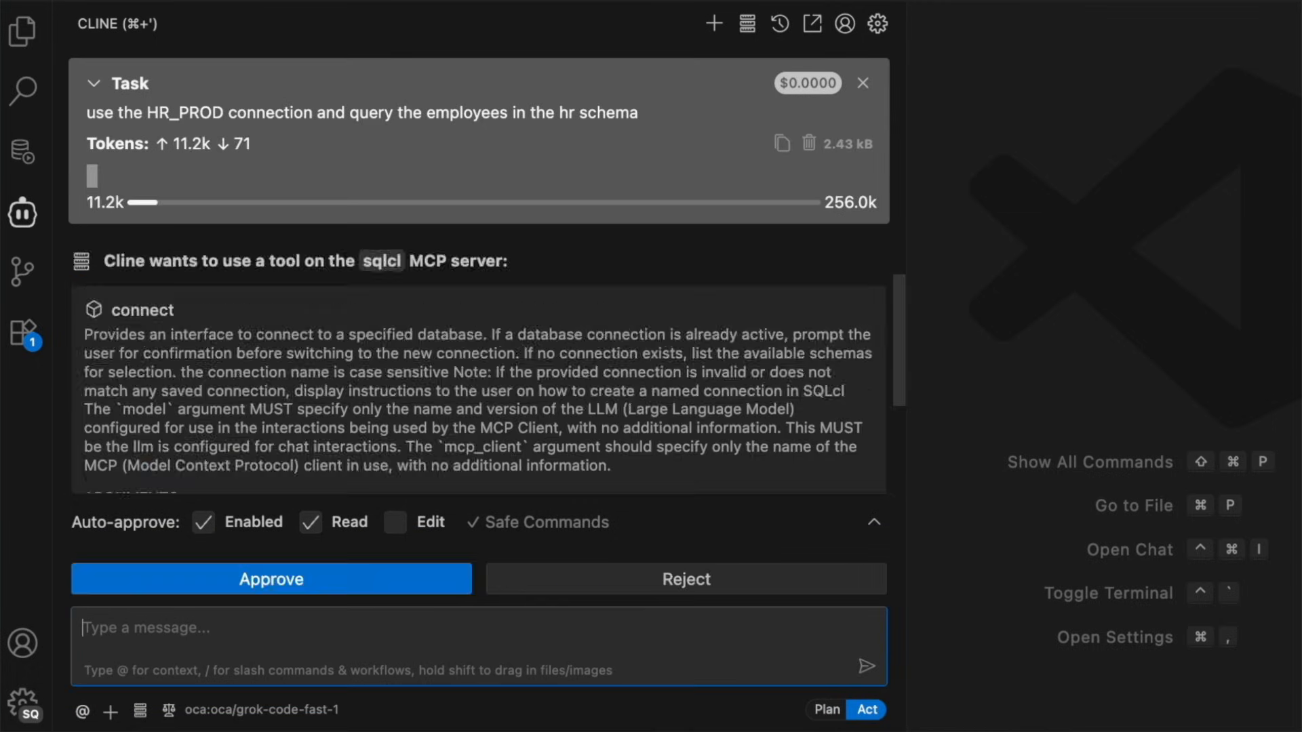
{"action": "left_click", "coordinate": [270, 579]}
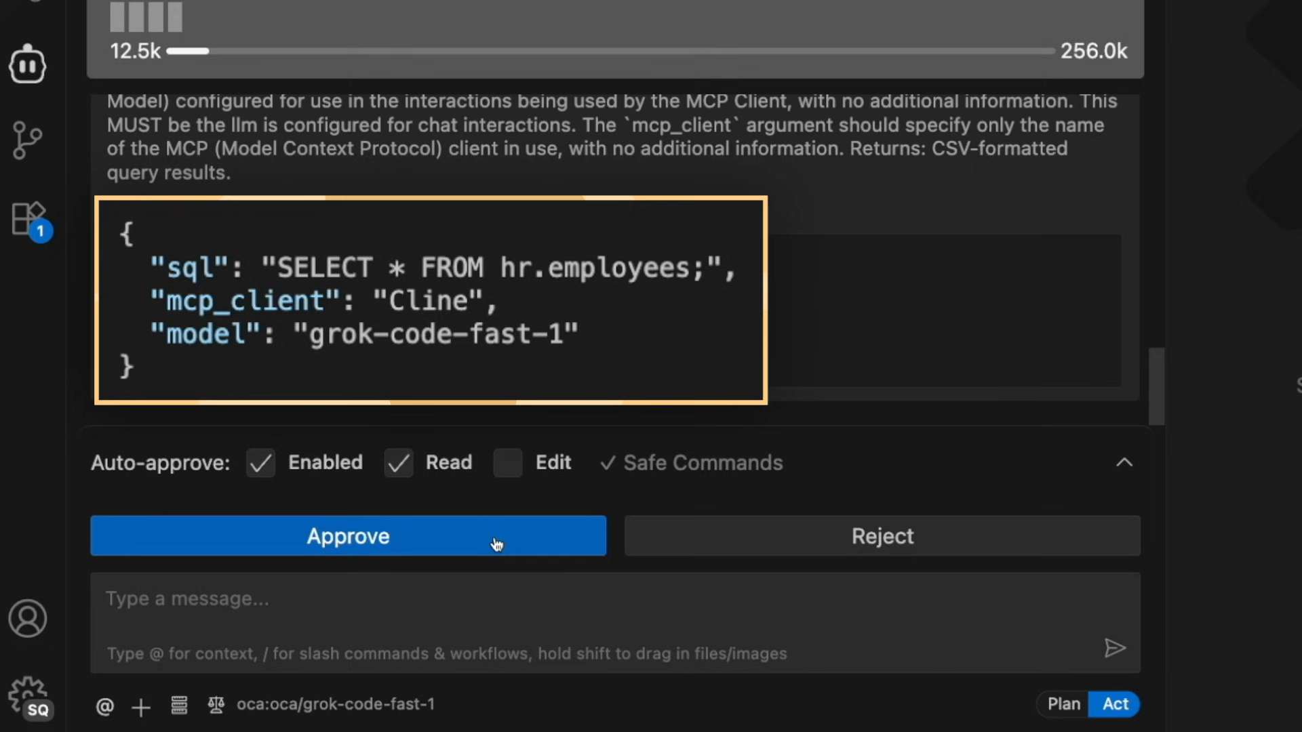
Approve the all-employees query and review the returned employee rows
{"action": "left_click", "coordinate": [348, 537]}
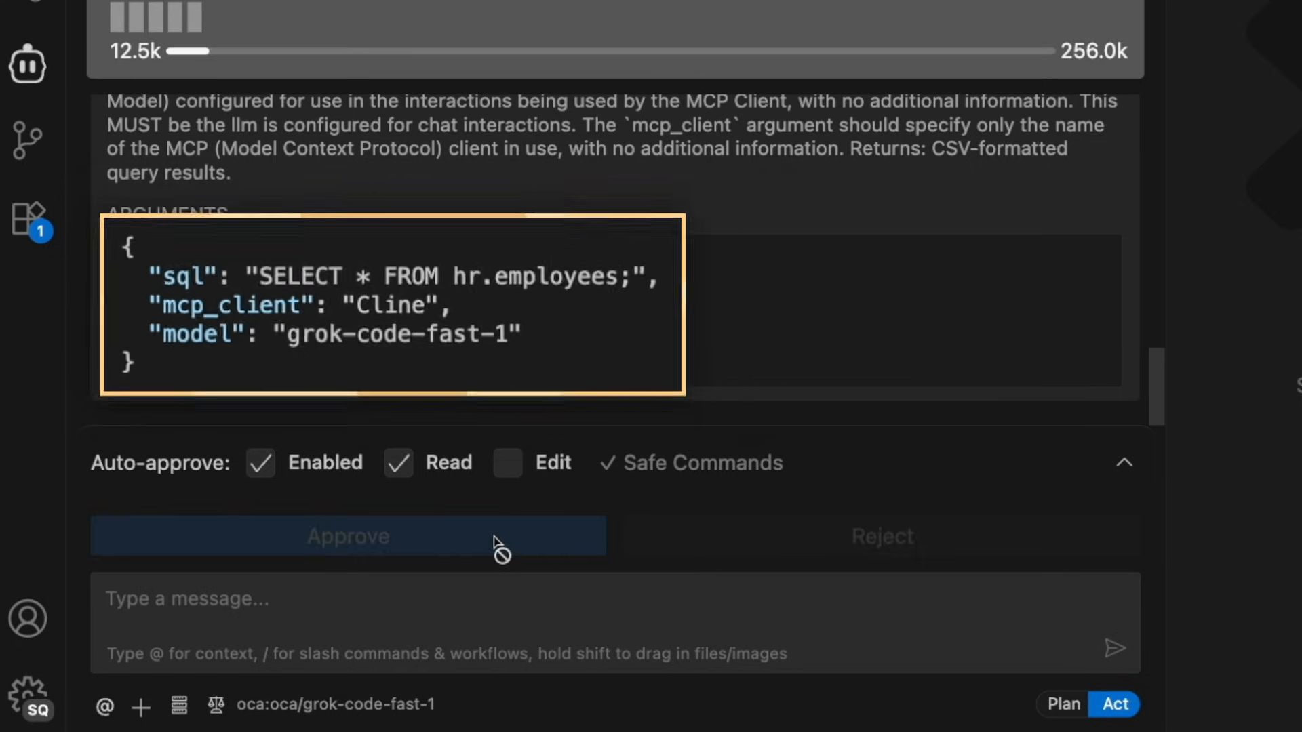
{"action": "left_click", "coordinate": [347, 537]}
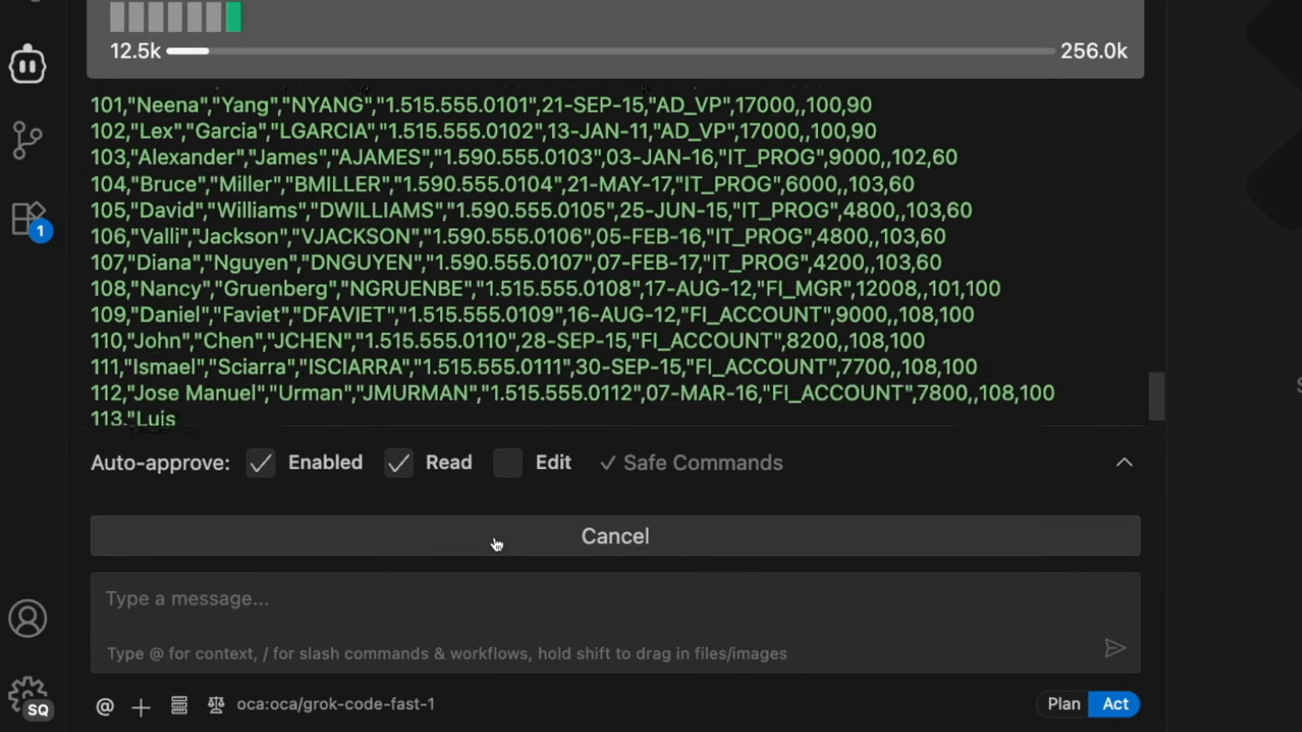
{"action": "scroll", "scroll_direction": "down", "scroll_amount": 3}
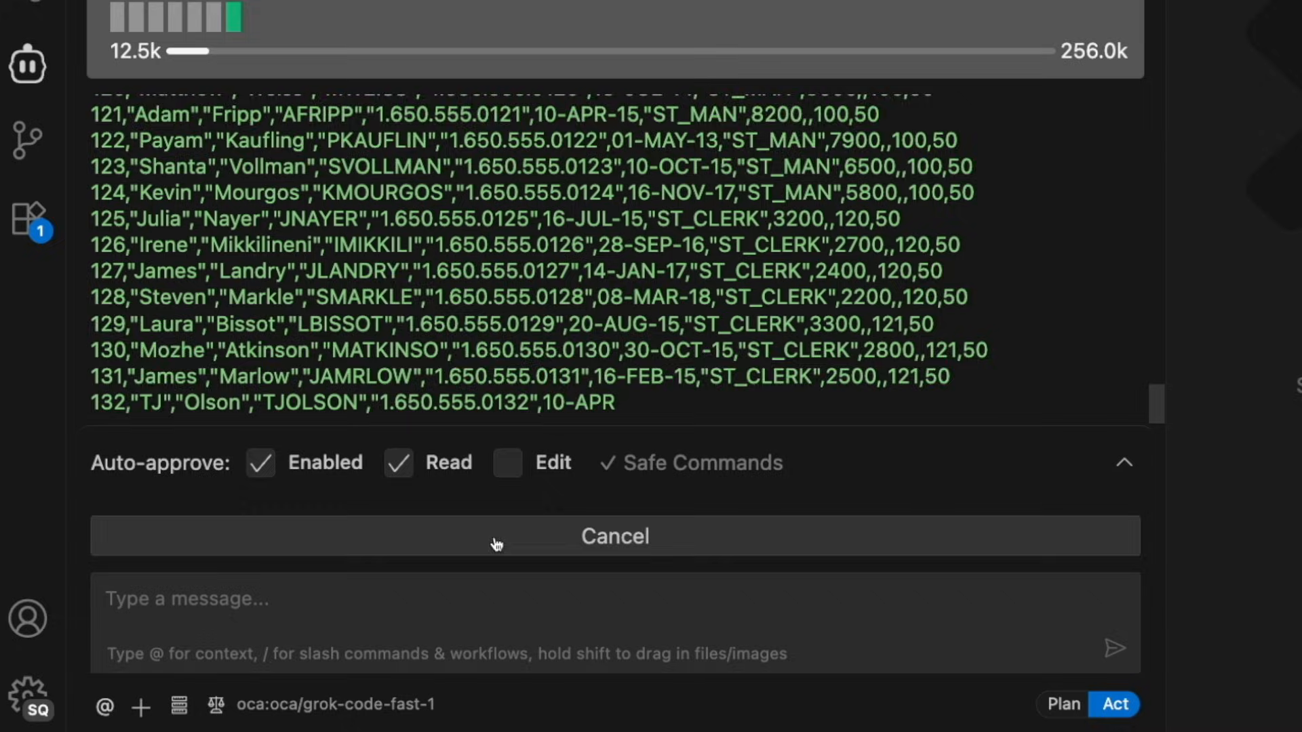
{"action": "scroll", "scroll_direction": "down", "scroll_amount": 3}
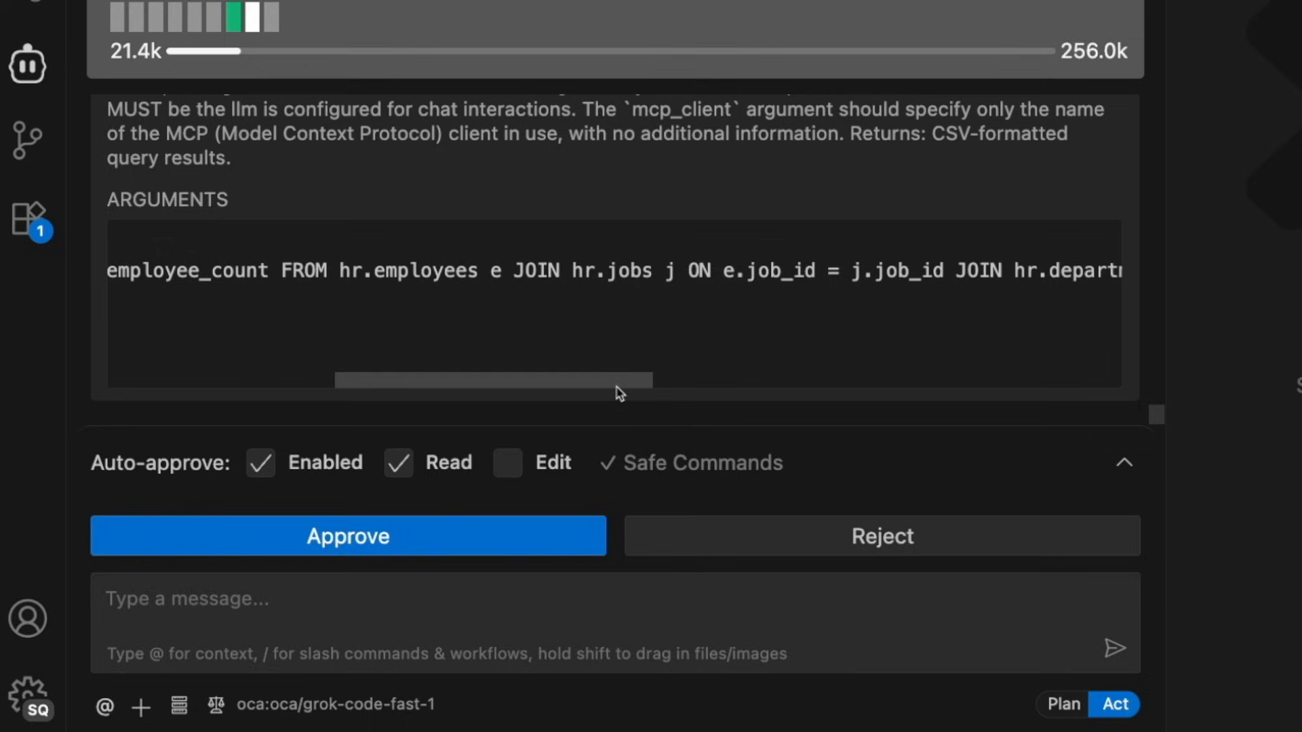
Approve the join query returning employee counts per job title and department
{"action": "left_click", "coordinate": [348, 537]}
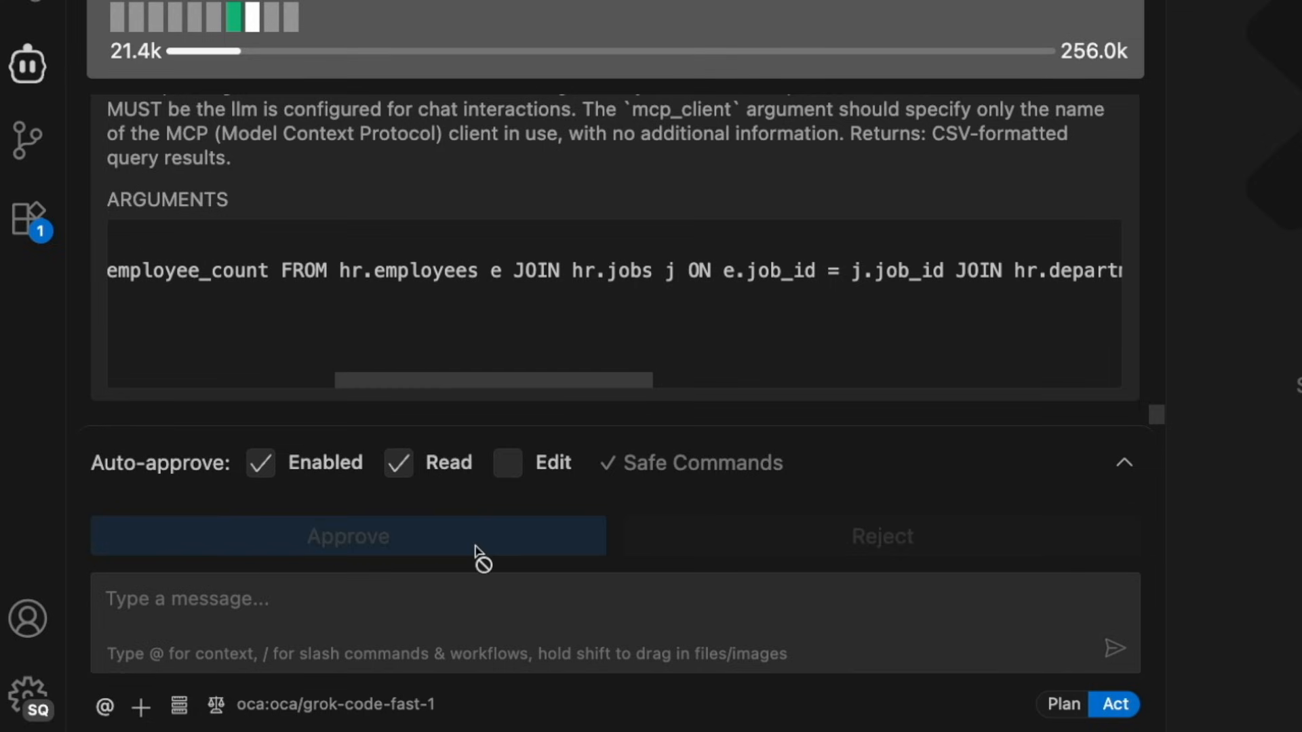
{"action": "left_click", "coordinate": [347, 537]}
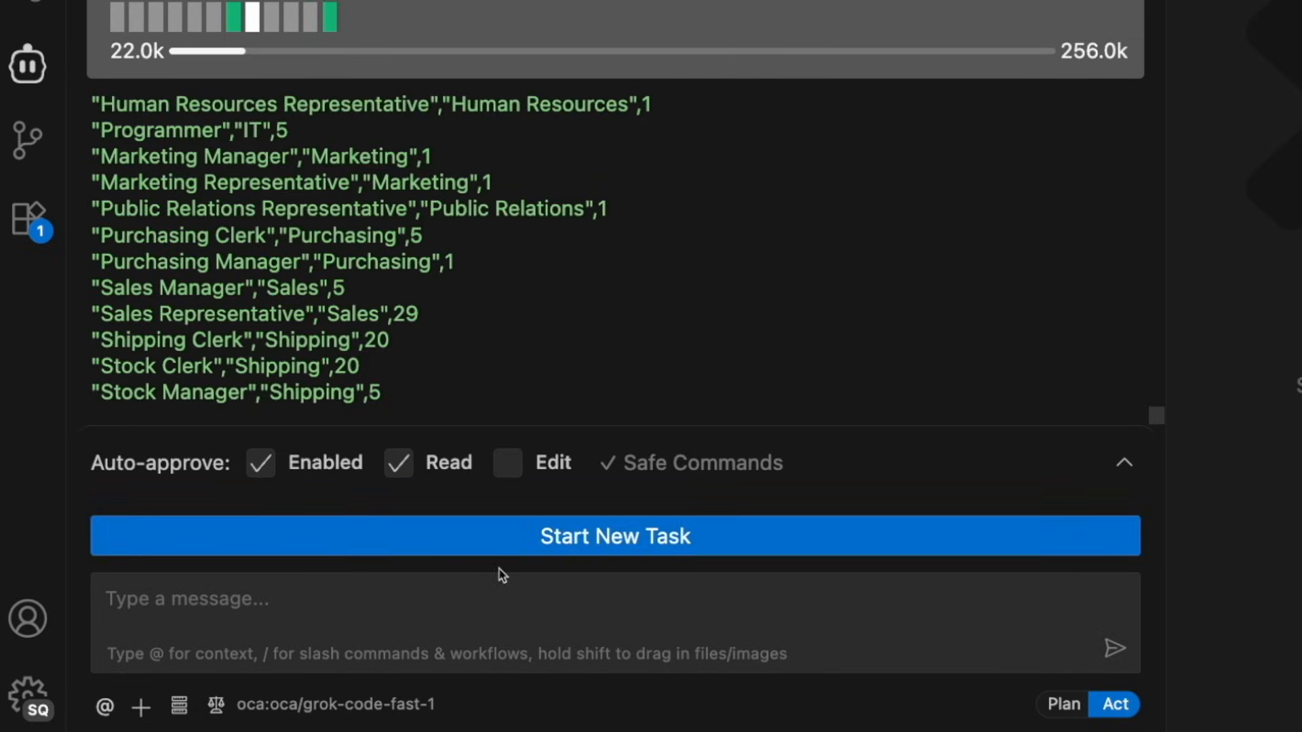
Ask Cline 'what is the most expensive department' and approve the department salary totals query
{"action": "left_click", "coordinate": [318, 600]}
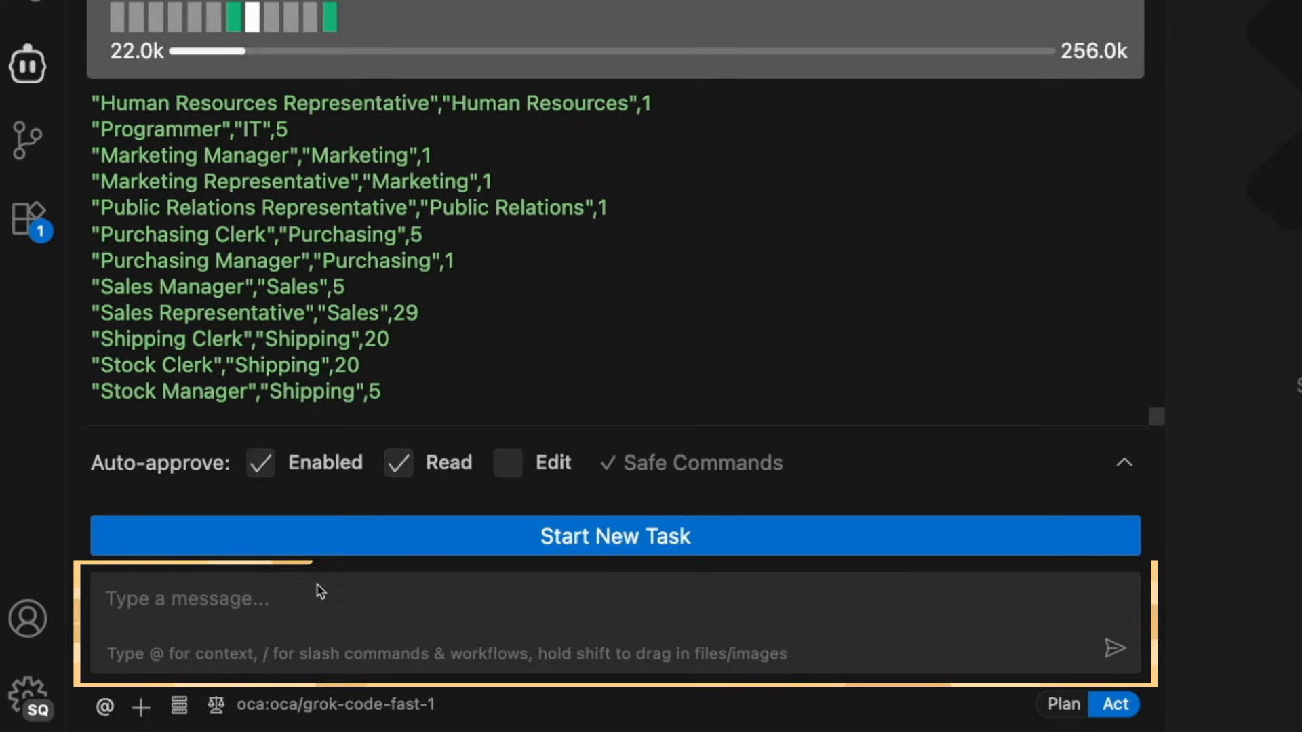
{"action": "type", "text": "what is the most expensive department"}
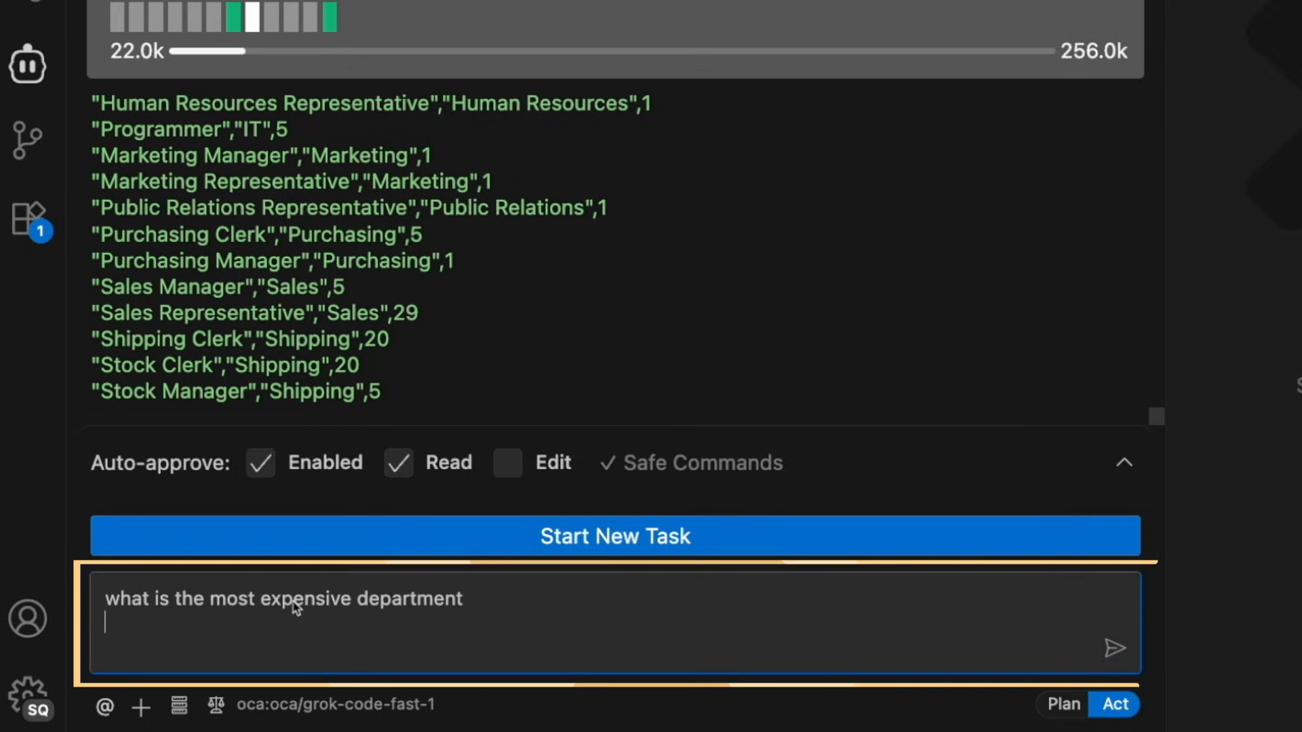
{"action": "left_click", "coordinate": [1112, 645]}
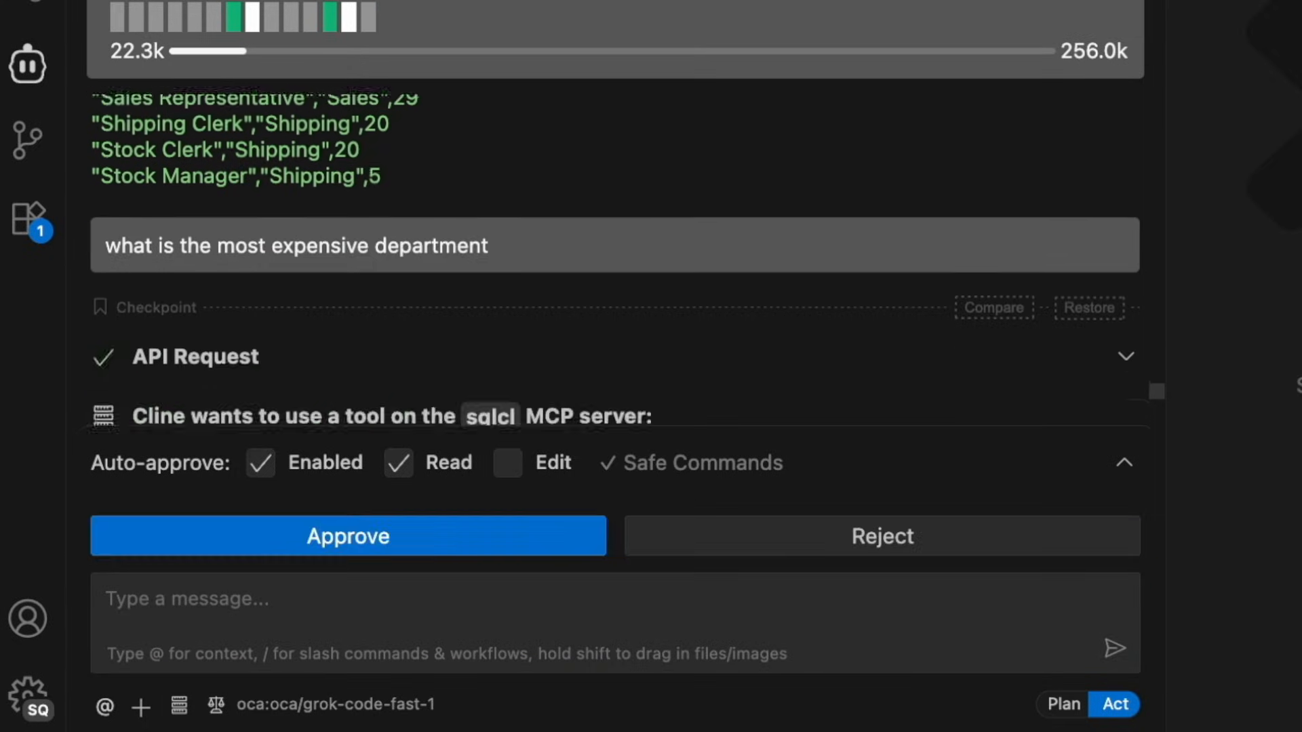
{"action": "left_click", "coordinate": [347, 537]}
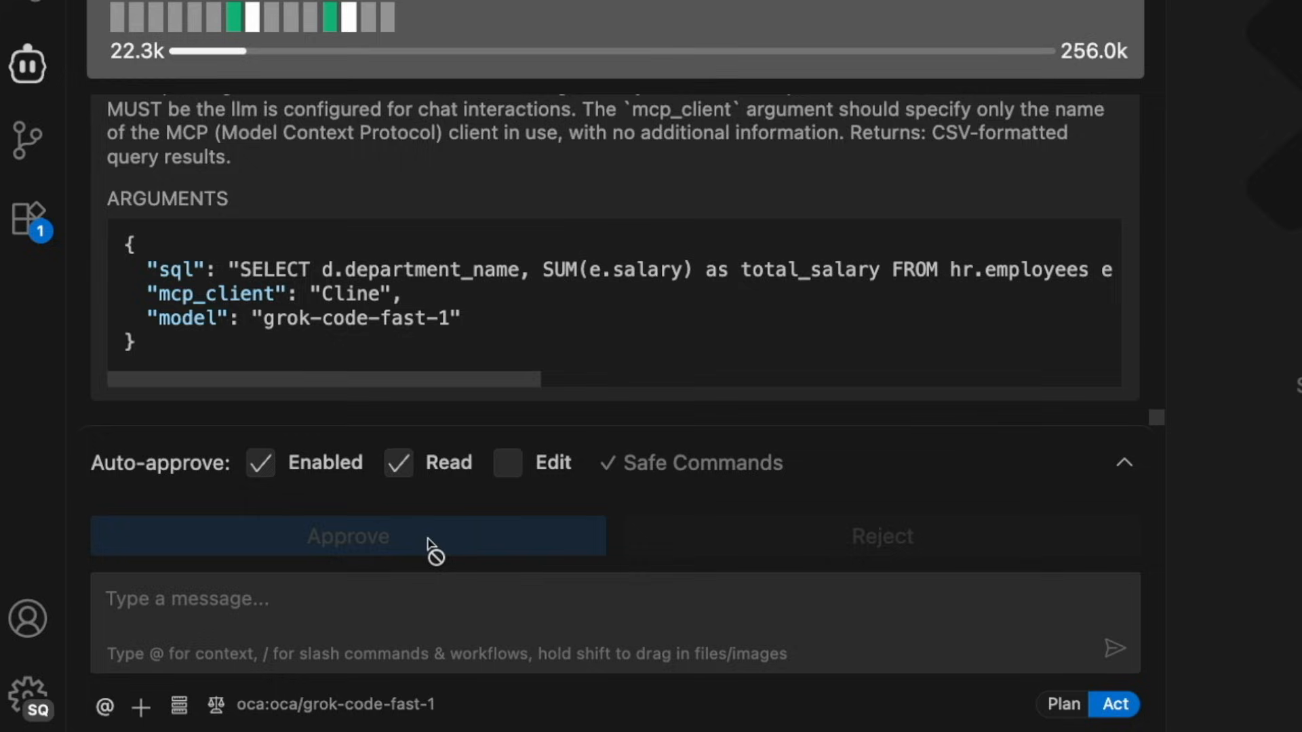
{"action": "left_click", "coordinate": [347, 537]}
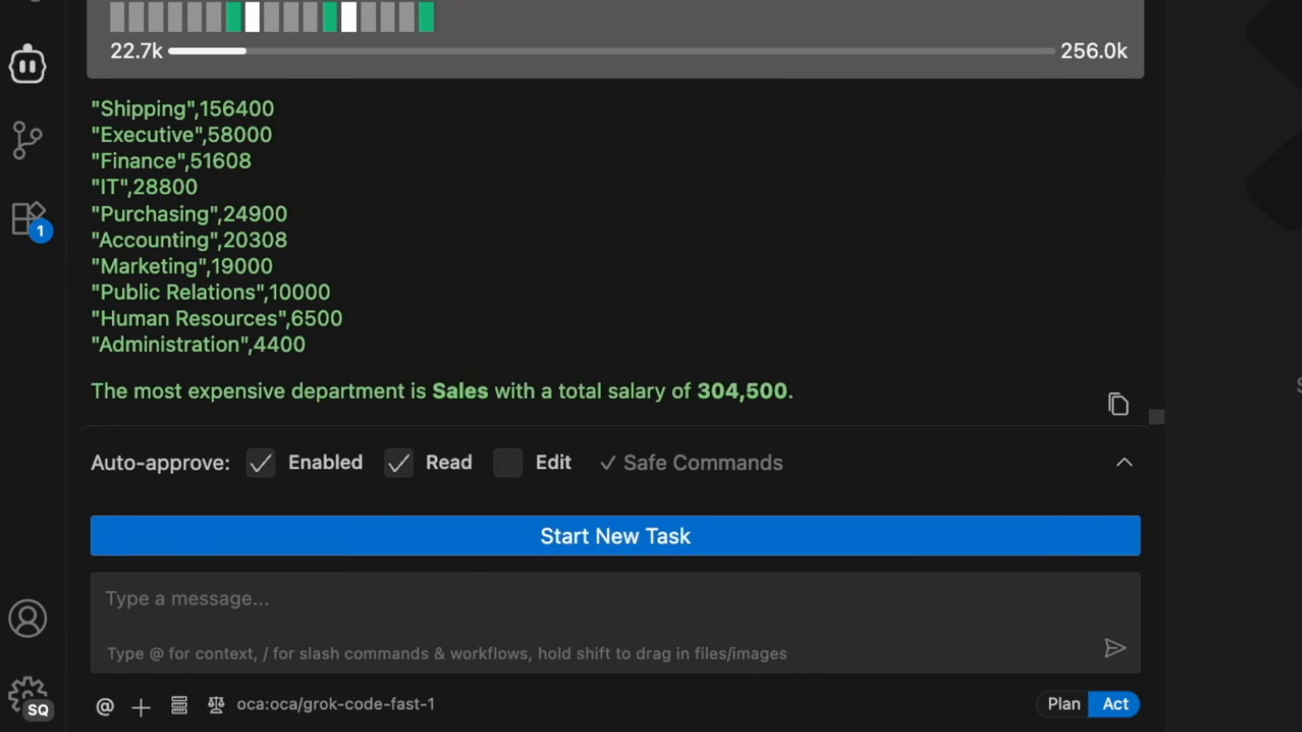
{"action": "mouse_move", "coordinate": [212, 585]}
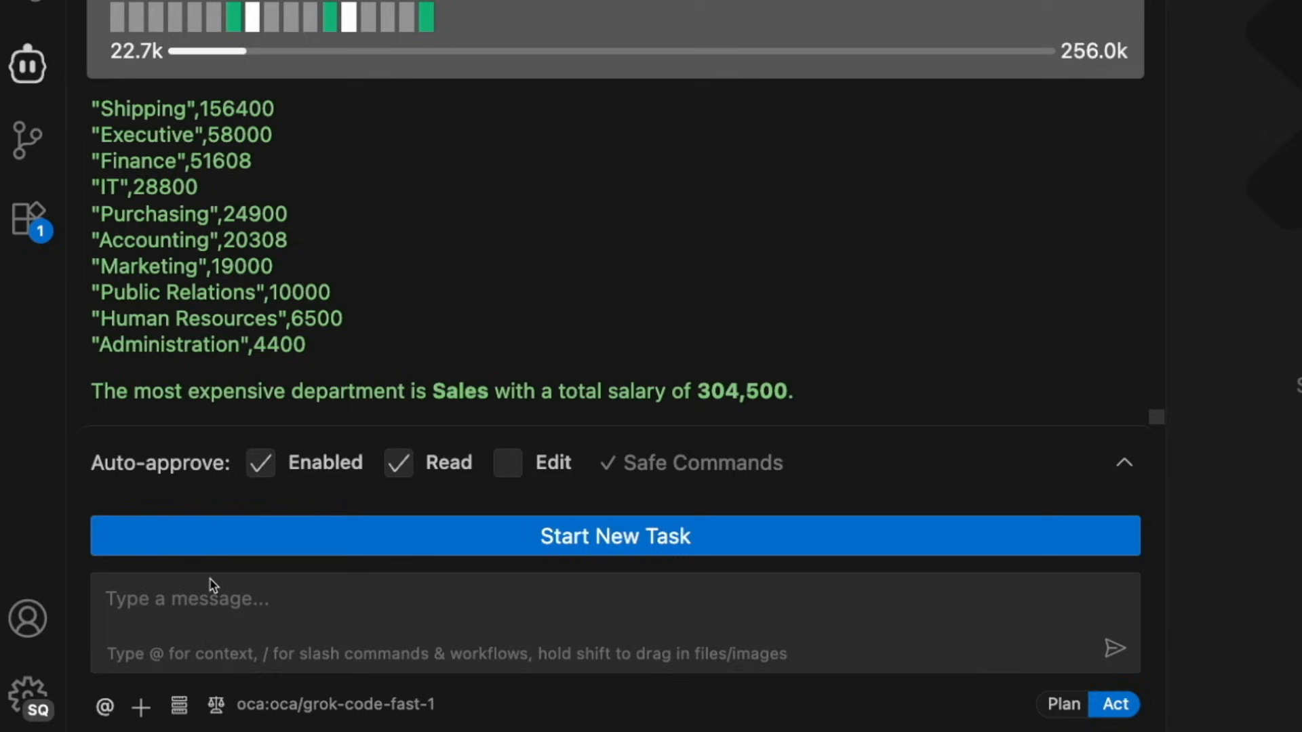
Ask 'does location impact', approve the salary-by-city query, then request a markdown sharable summary file
{"action": "type", "text": "does location impact"}
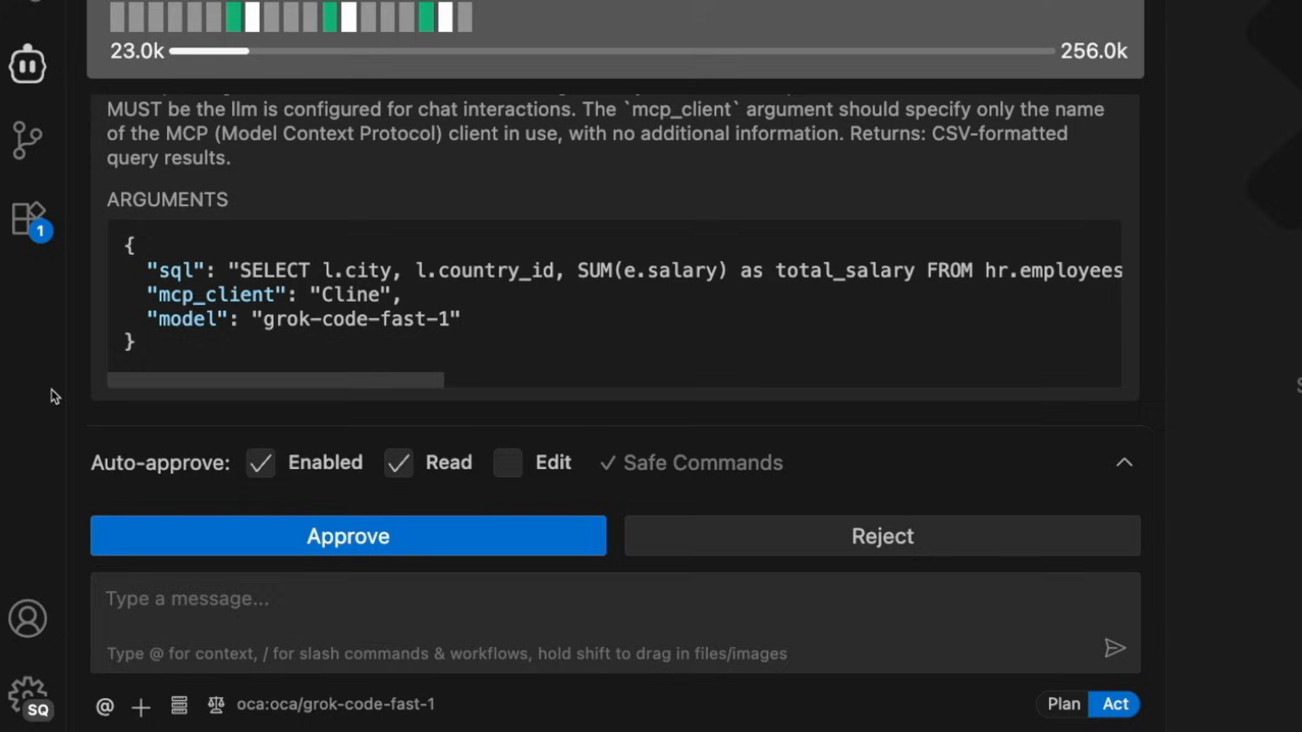
{"action": "left_click", "coordinate": [347, 537]}
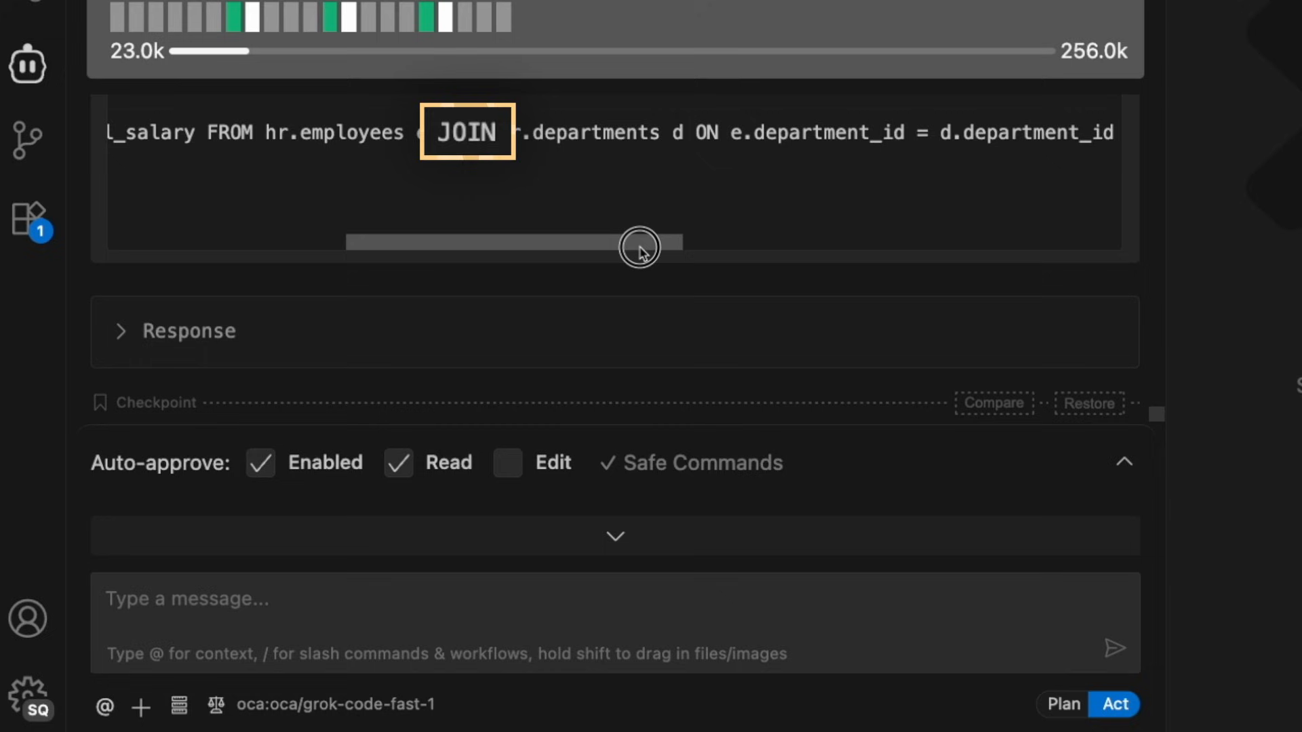
{"action": "left_click_drag", "start_coordinate": [639, 241], "coordinate": [746, 242]}
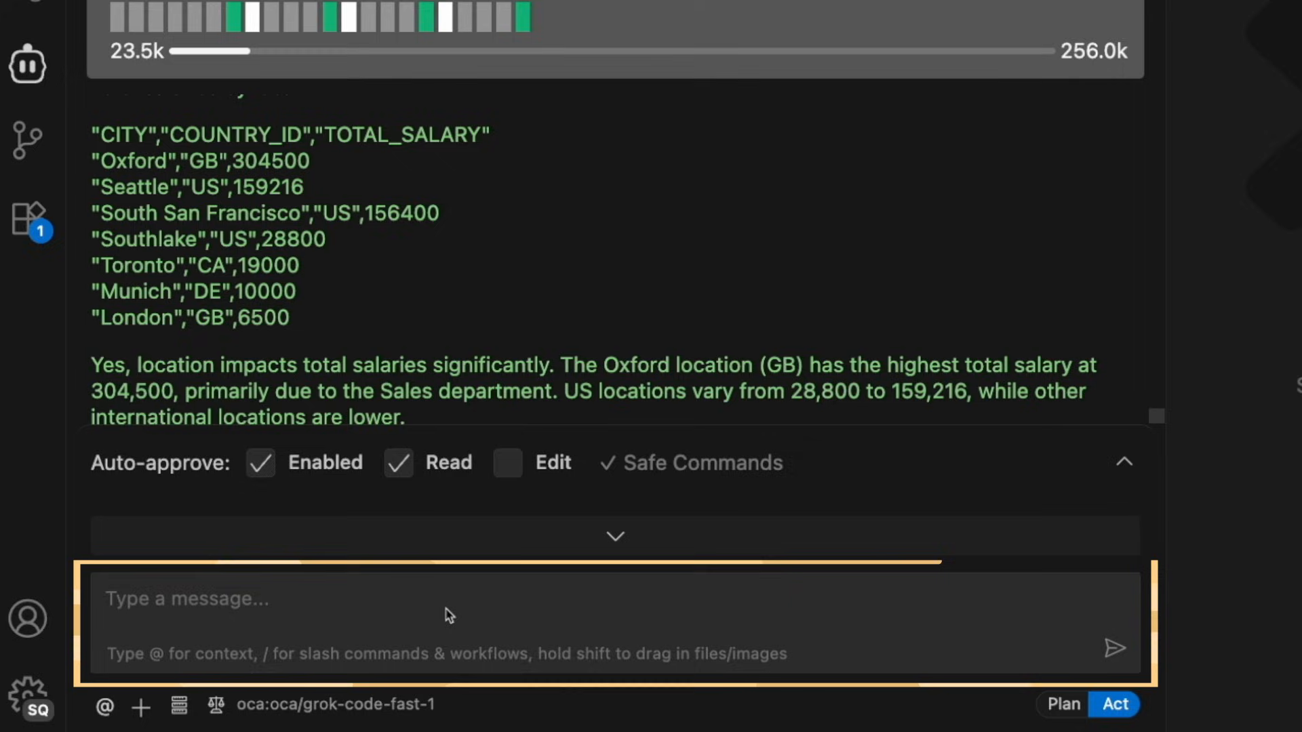
{"action": "type", "text": "summarize all this into a markdown sharable file"}
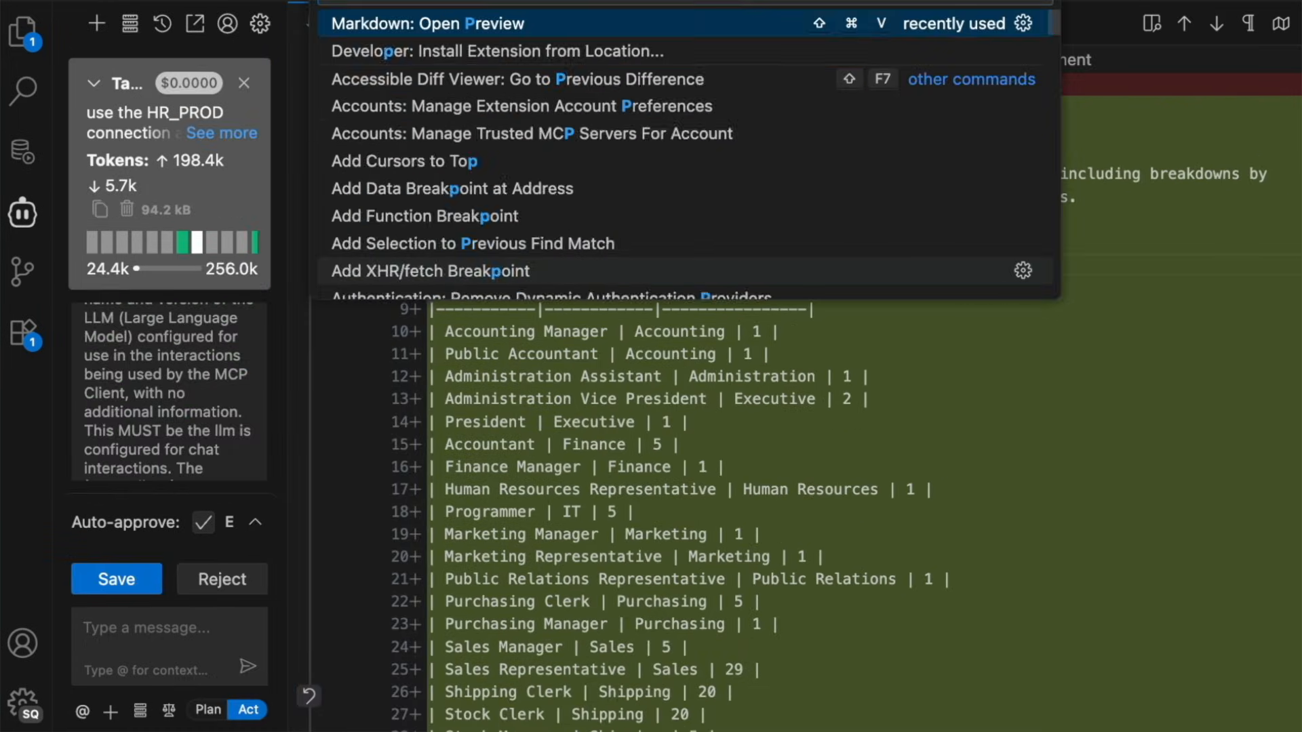
Preview hr_summary.md via Markdown: Open Preview and scroll through the rendered tables
{"action": "left_click", "coordinate": [429, 24]}
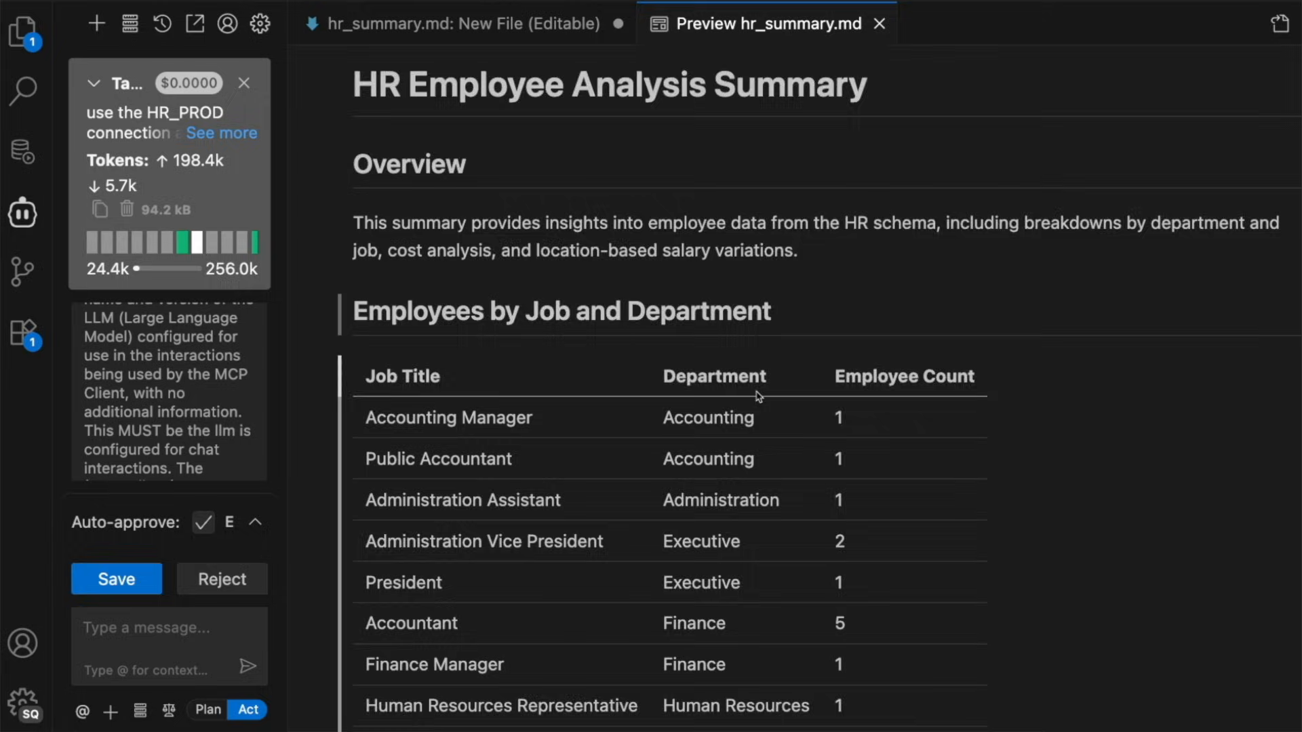
{"action": "scroll", "scroll_direction": "down", "scroll_amount": 3}
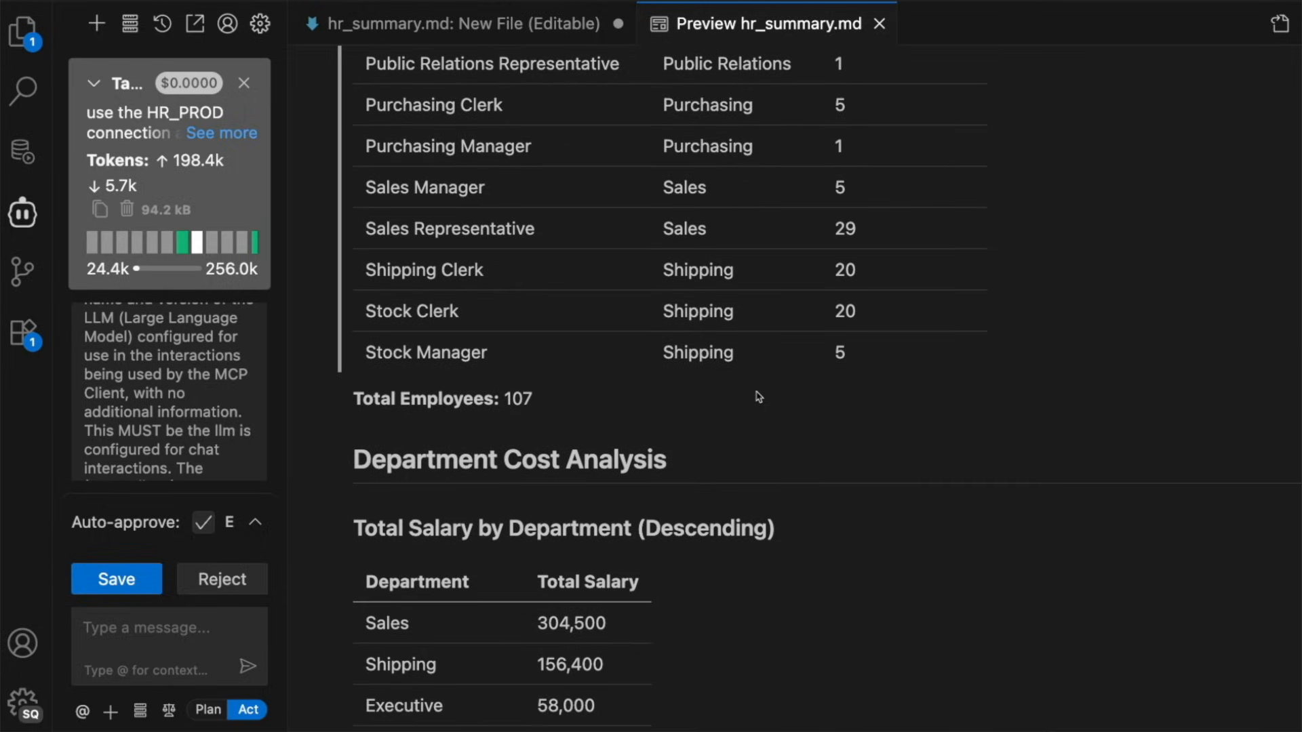